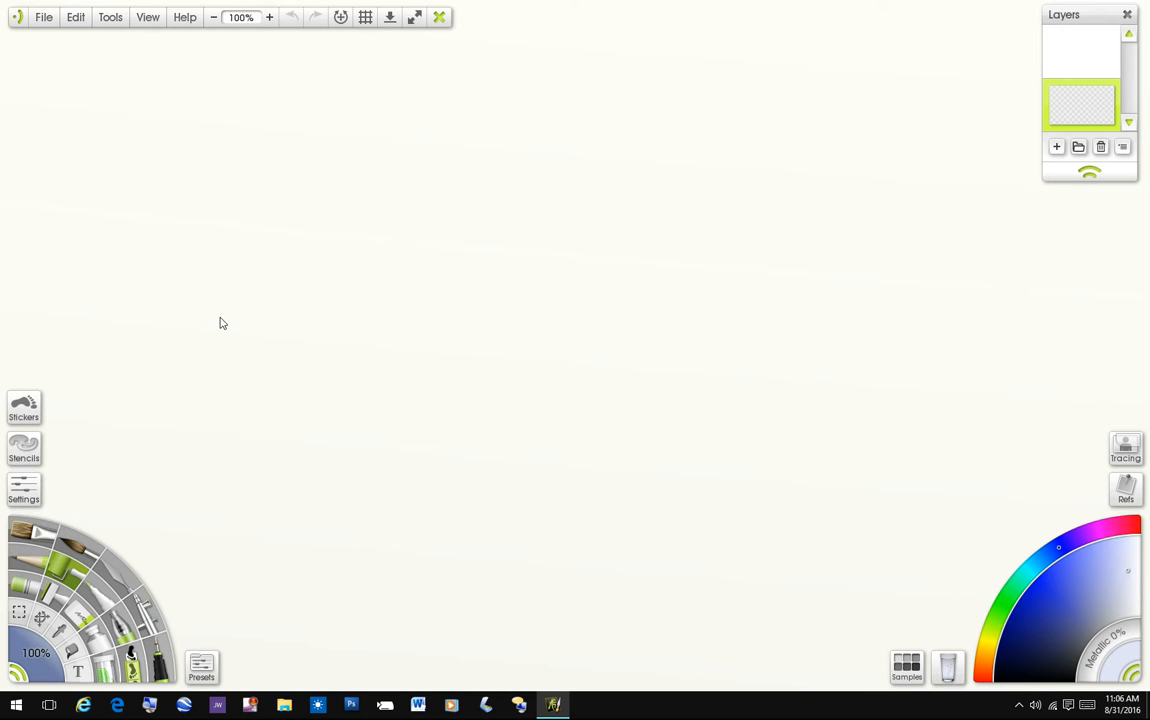
{"action": "mouse_move", "coordinate": [234, 414]}
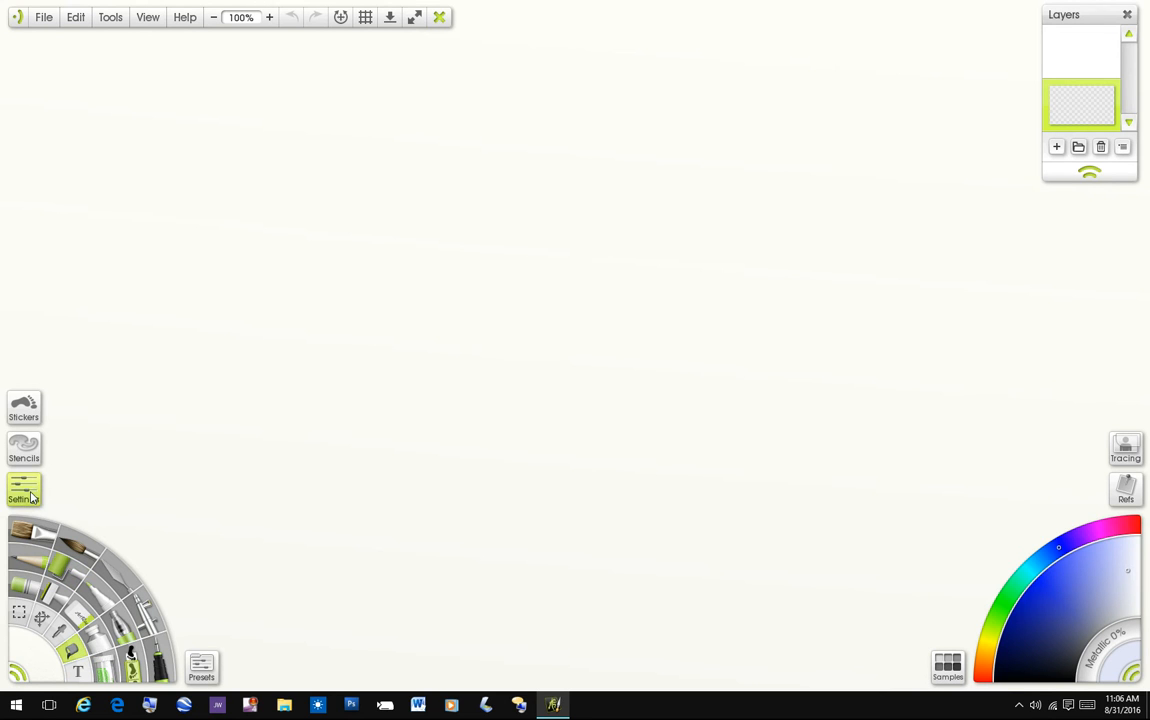
Open the tool settings and switch the gradient type from Diamond to Angle
{"action": "left_click", "coordinate": [23, 490]}
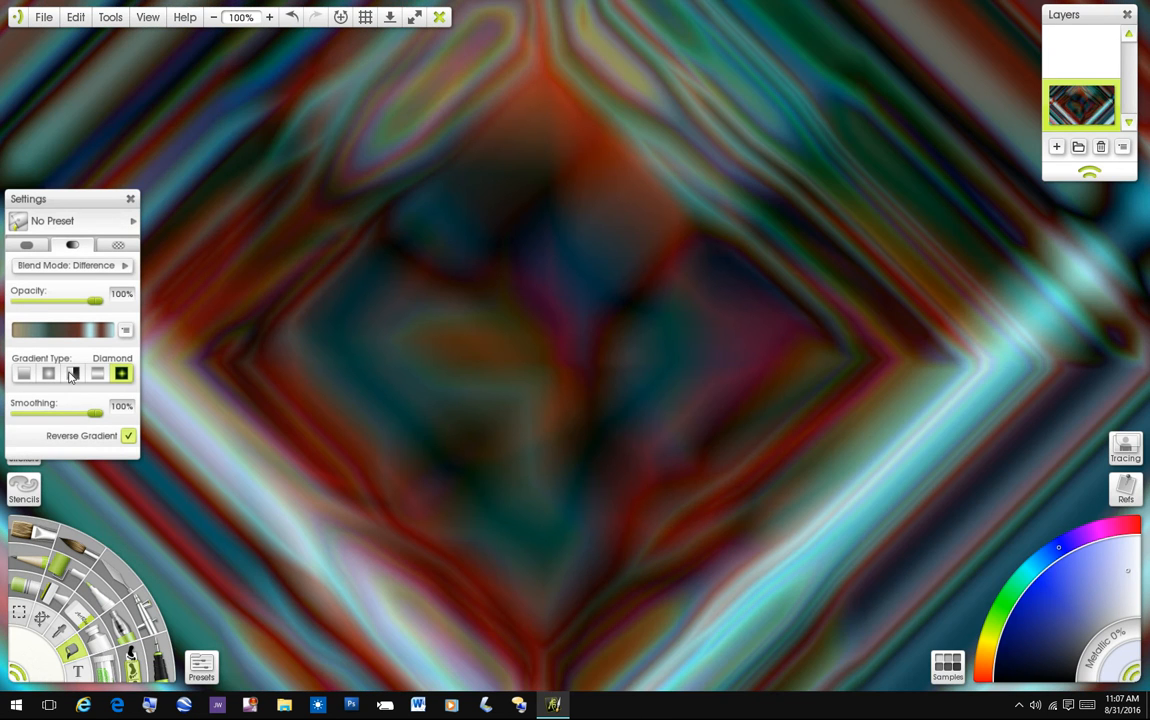
{"action": "left_click", "coordinate": [72, 373]}
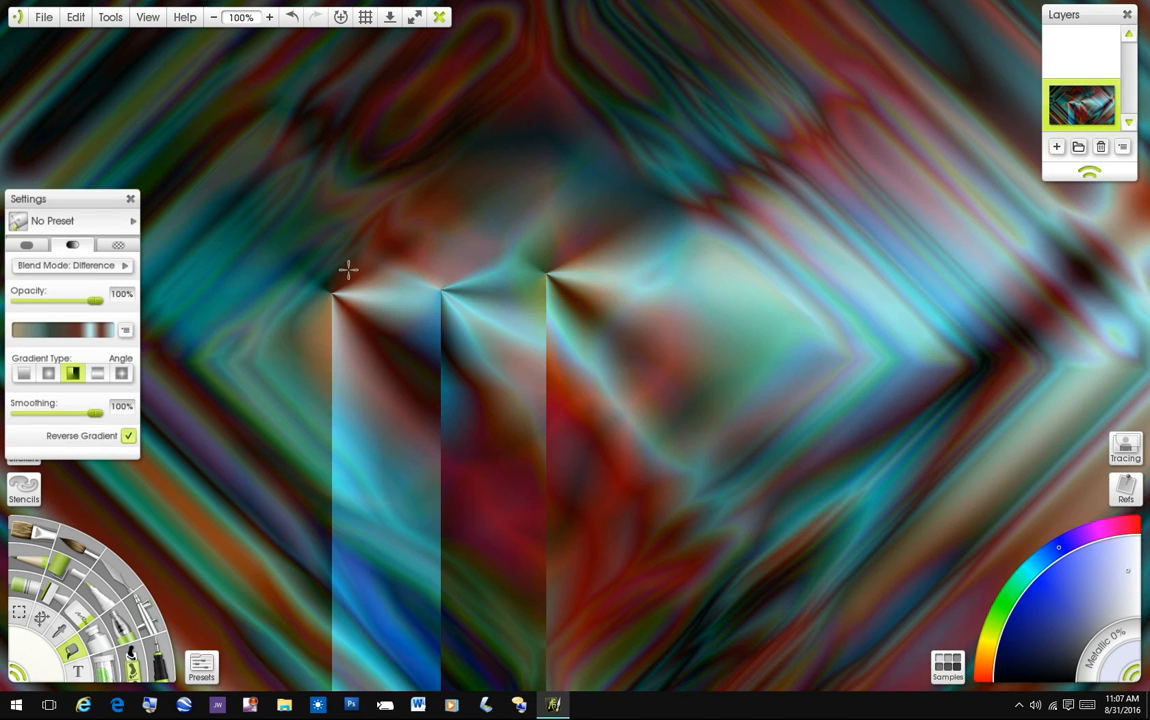
{"action": "mouse_move", "coordinate": [333, 176]}
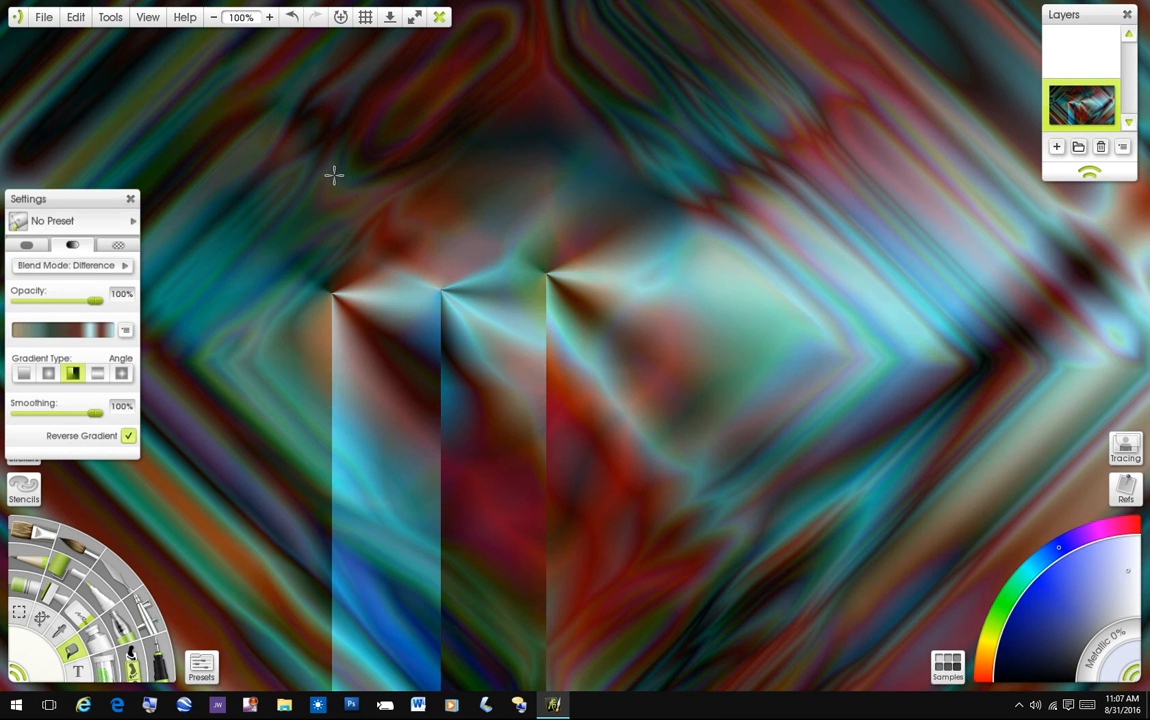
{"action": "mouse_move", "coordinate": [348, 194]}
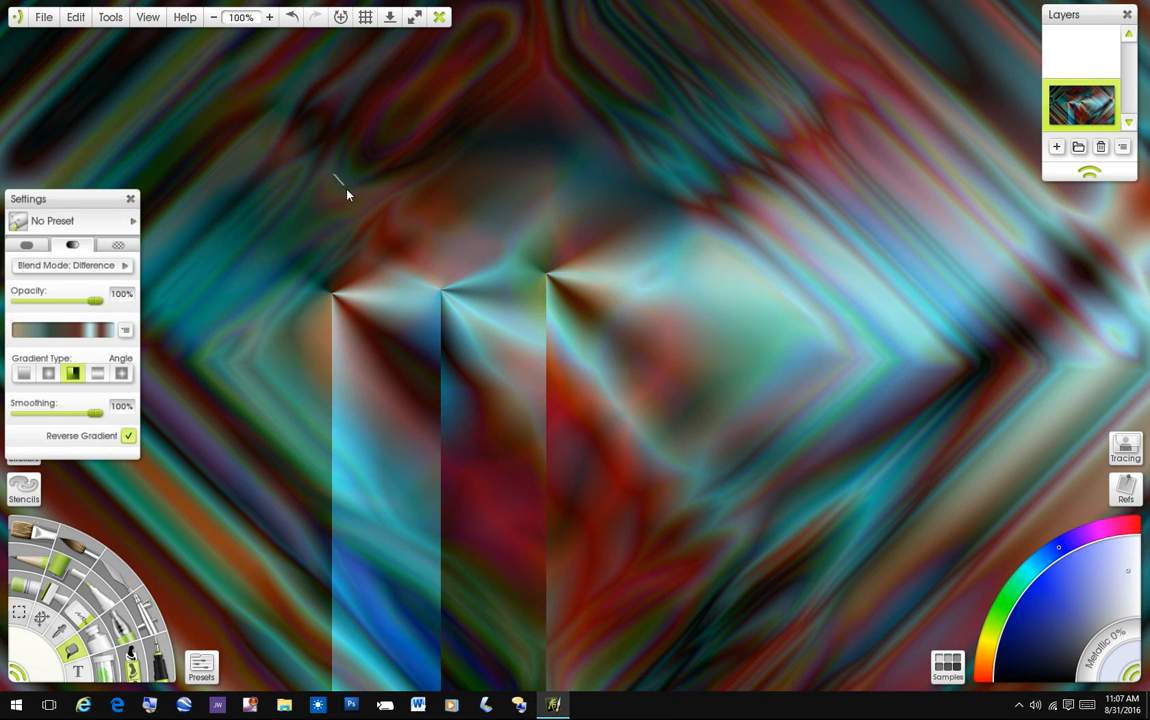
Lay a diagonal Angle gradient, then switch to Reflect and drag horizontal reflected bands
{"action": "left_click_drag", "start_coordinate": [348, 195], "coordinate": [907, 548]}
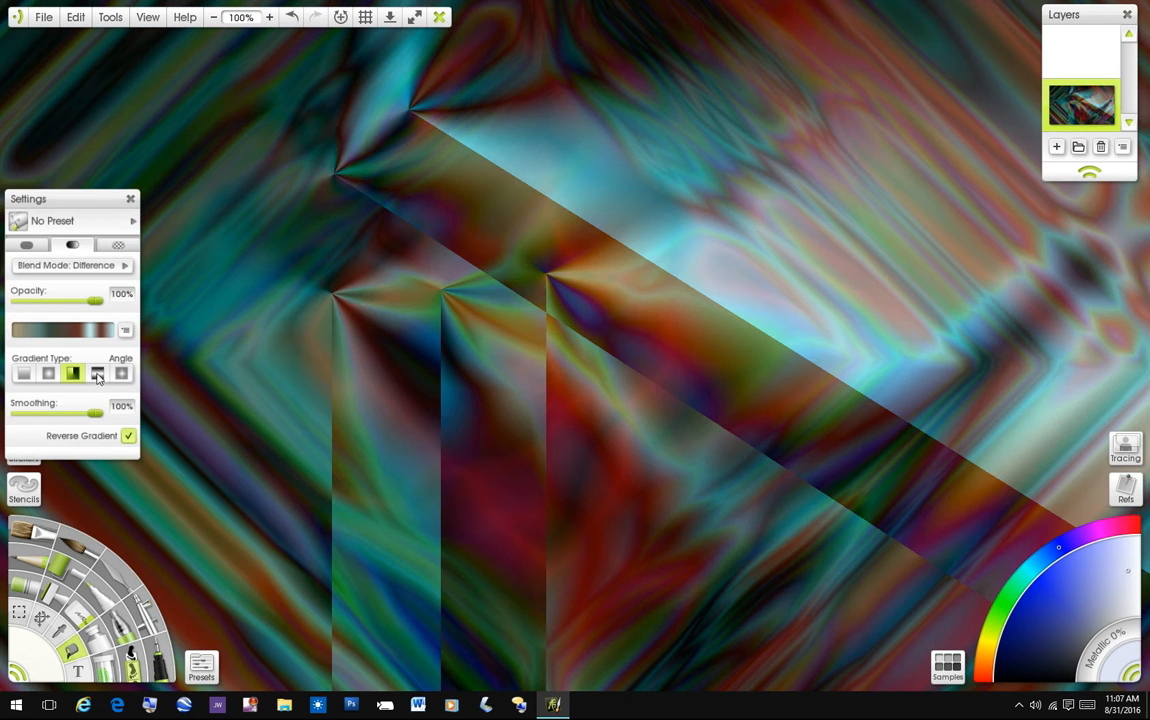
{"action": "left_click", "coordinate": [97, 373]}
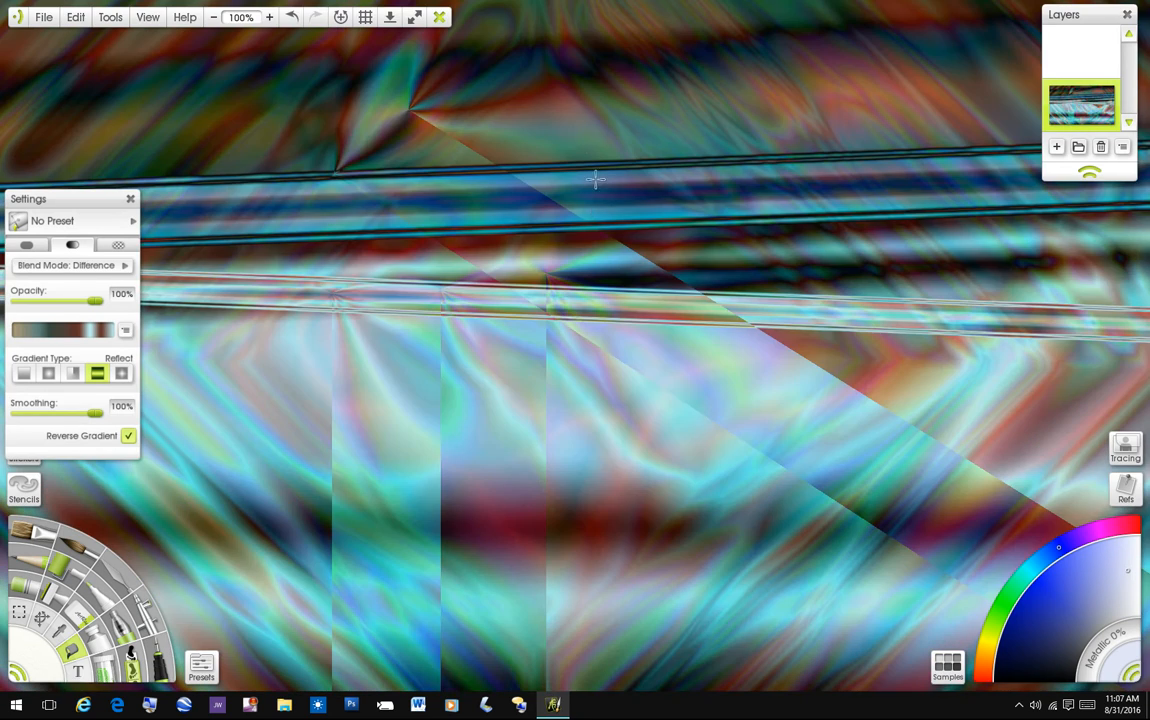
{"action": "left_click_drag", "start_coordinate": [555, 345], "coordinate": [555, 390]}
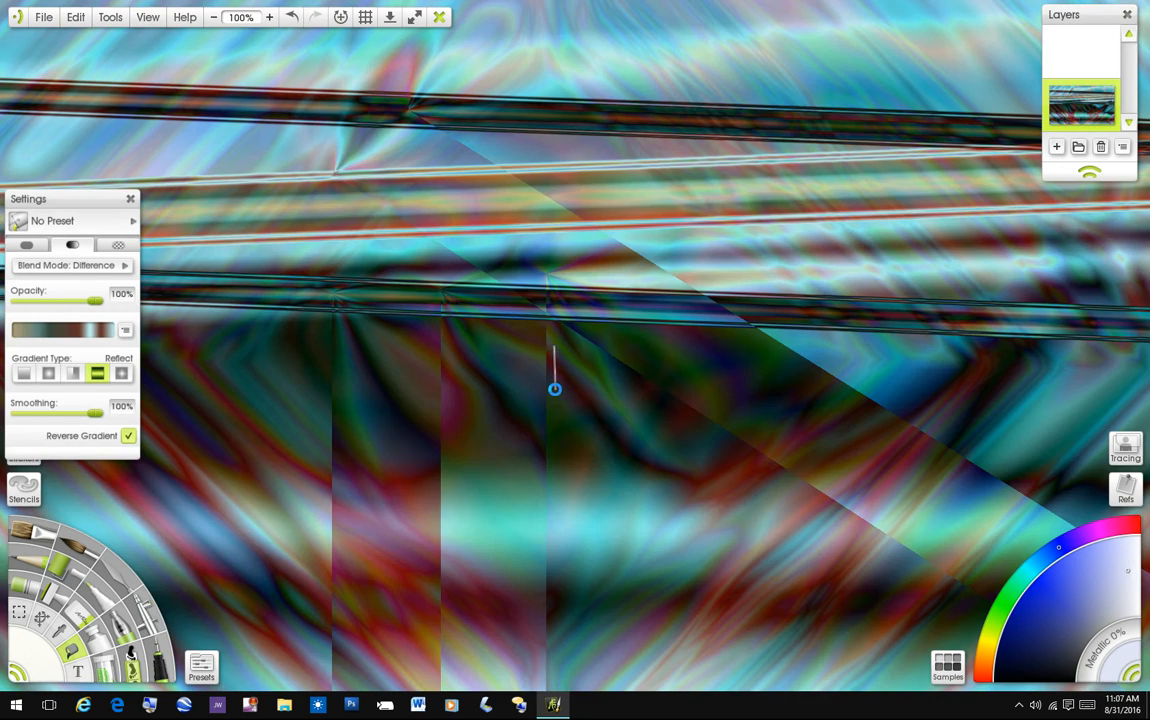
{"action": "left_click", "coordinate": [23, 372]}
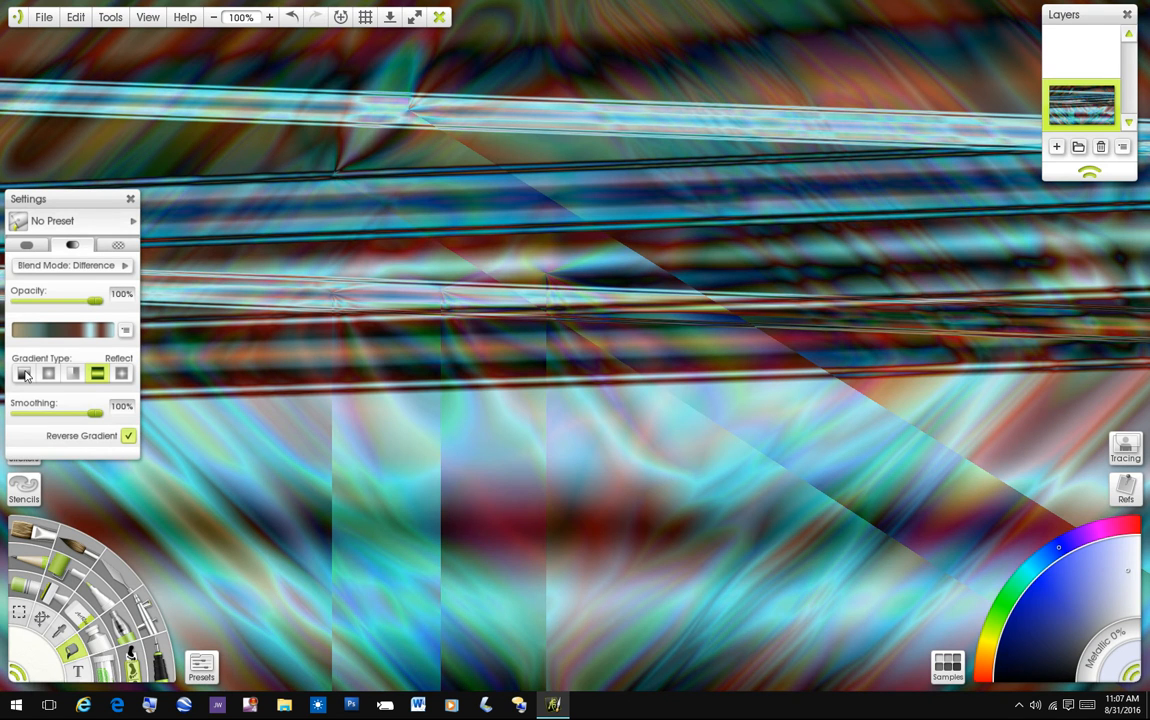
Switch the gradient type to Linear for the vertical stripe
{"action": "left_click", "coordinate": [23, 372]}
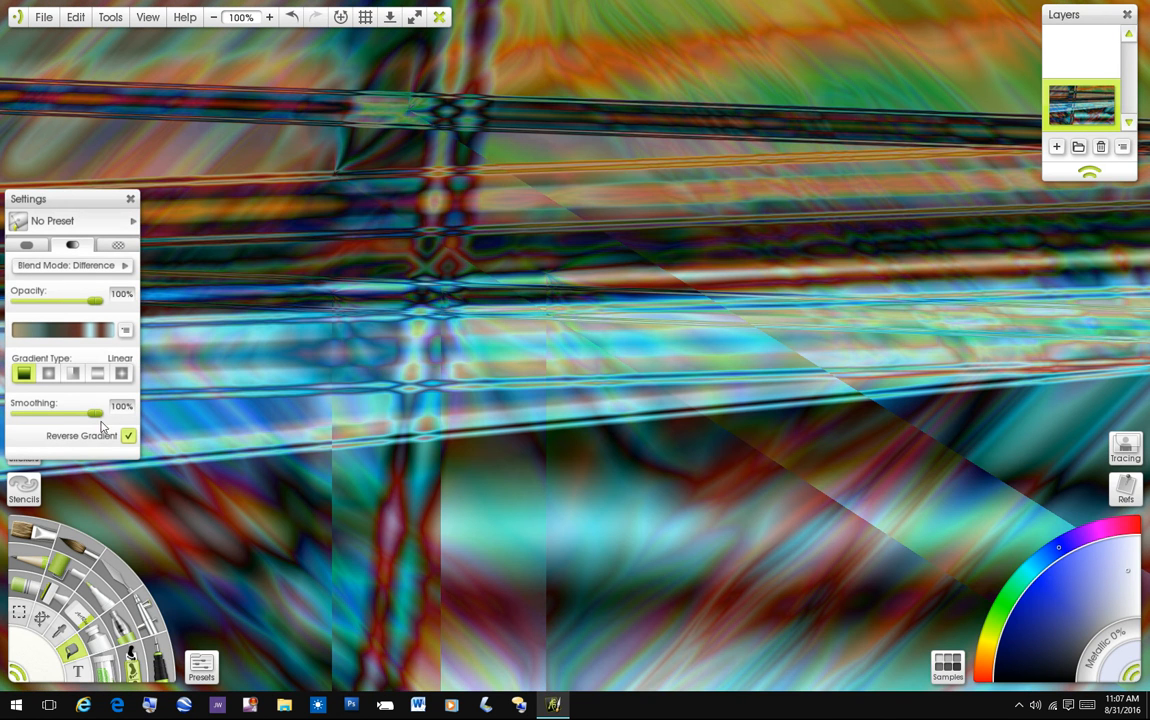
{"action": "mouse_move", "coordinate": [110, 352]}
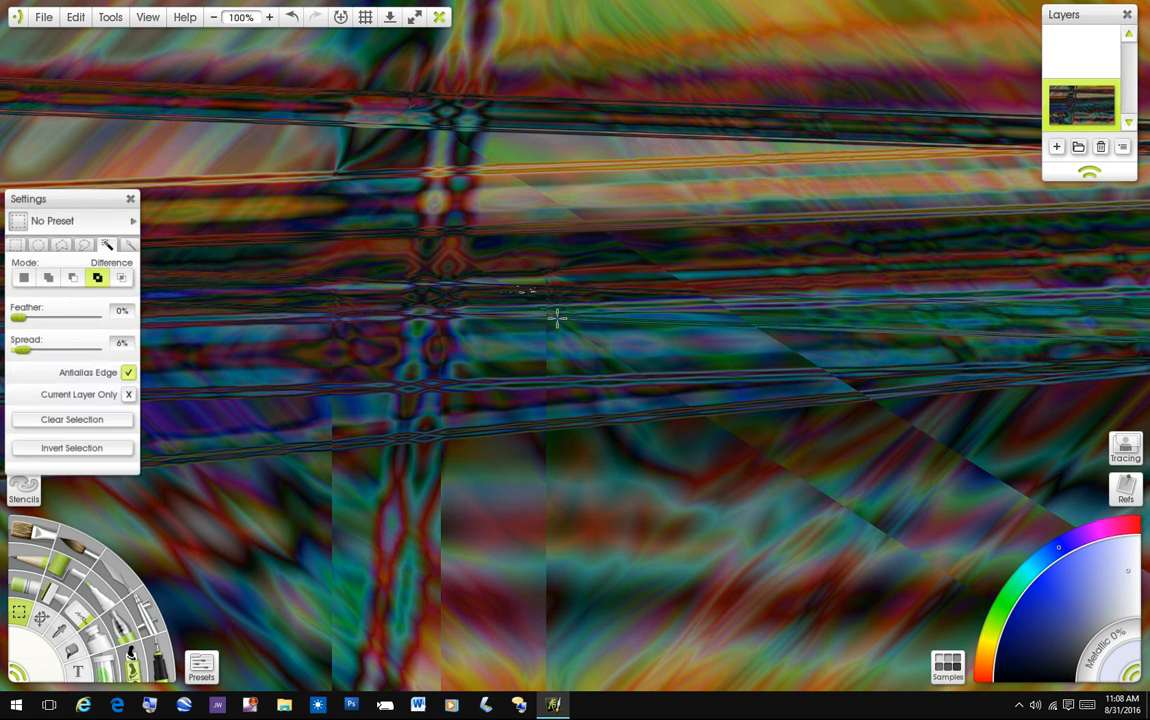
{"action": "mouse_move", "coordinate": [601, 334]}
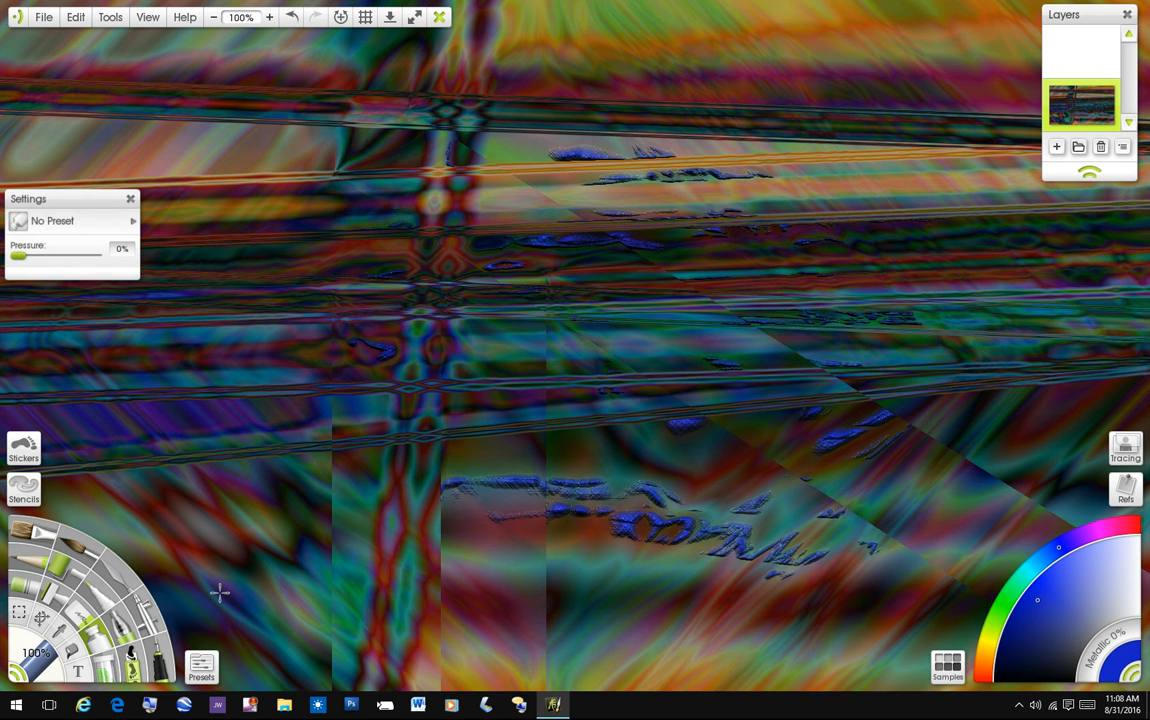
{"action": "mouse_move", "coordinate": [234, 558]}
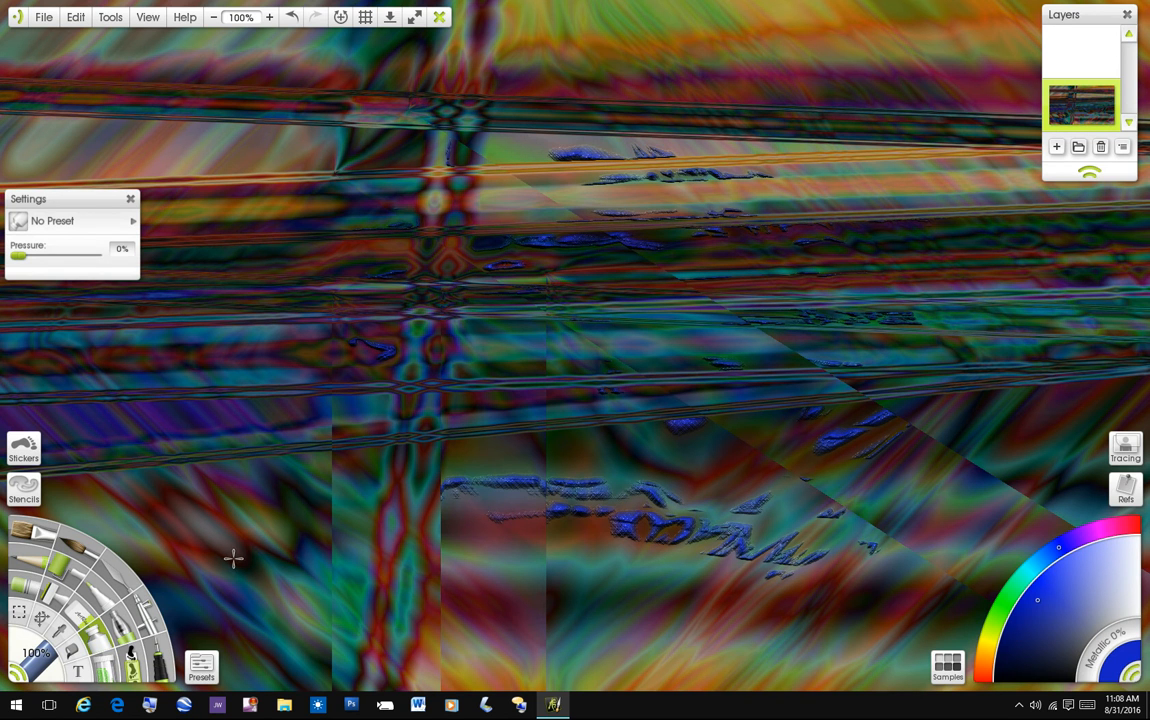
{"action": "mouse_move", "coordinate": [270, 580]}
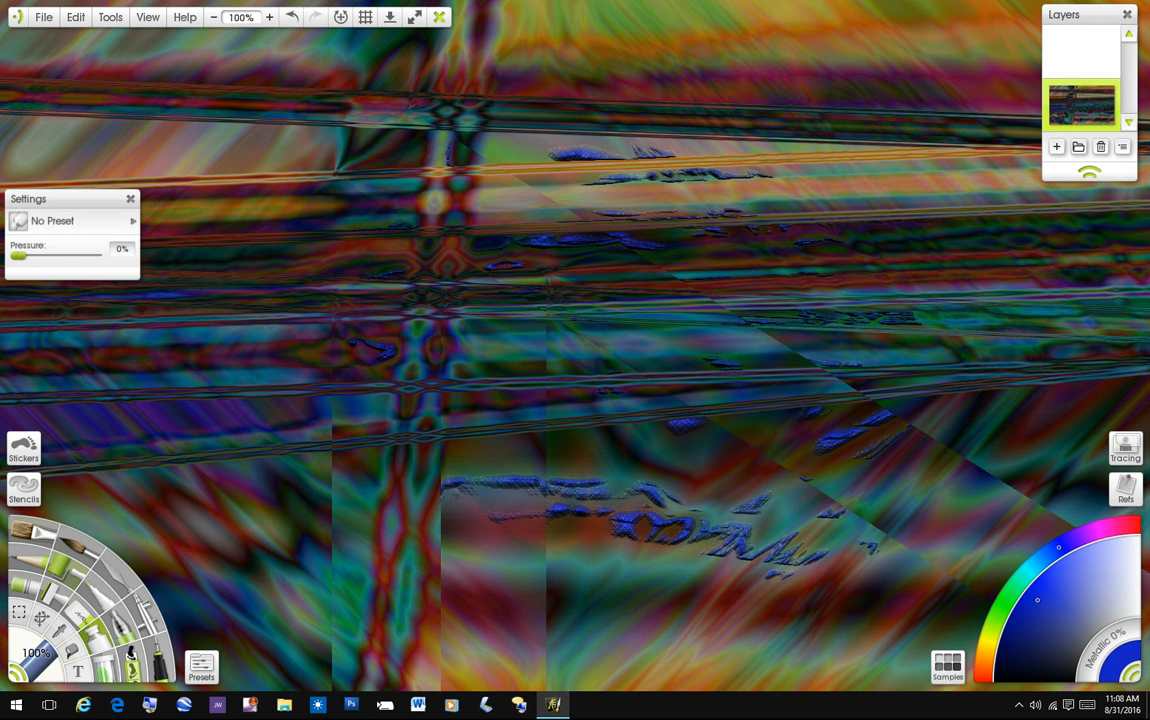
Paint a blue curve across the upper canvas and a looping sculpted stroke below it
{"action": "left_click_drag", "start_coordinate": [365, 190], "coordinate": [885, 355]}
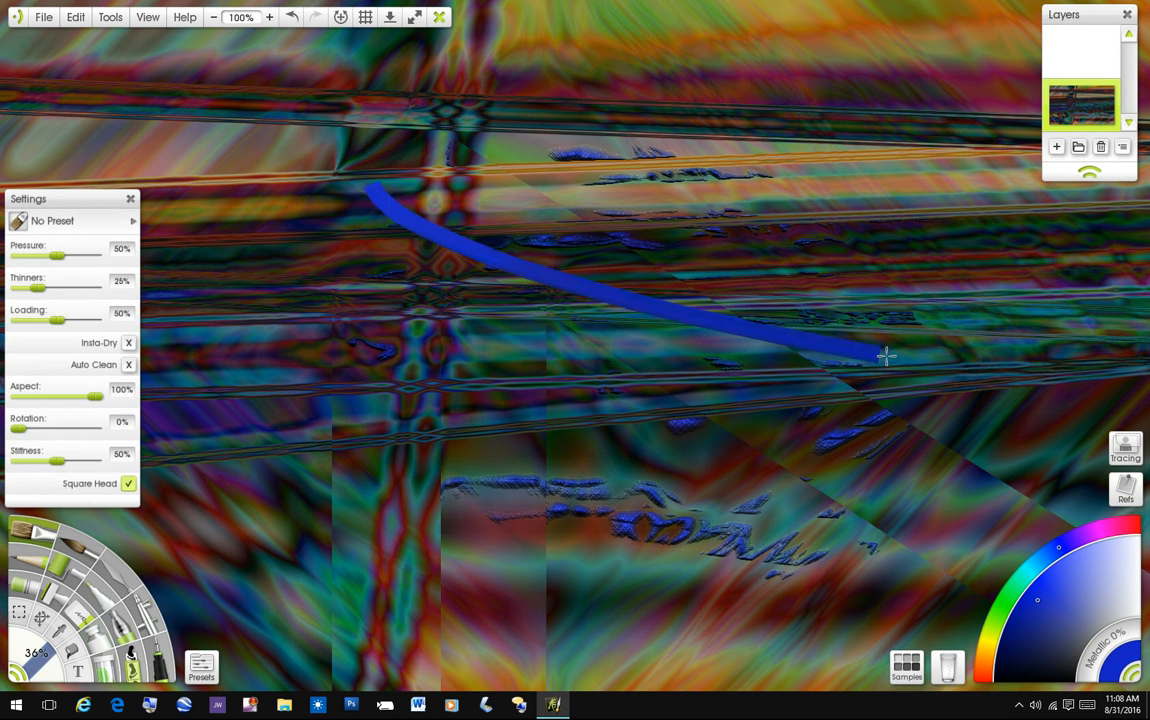
{"action": "left_click_drag", "start_coordinate": [885, 355], "coordinate": [658, 590]}
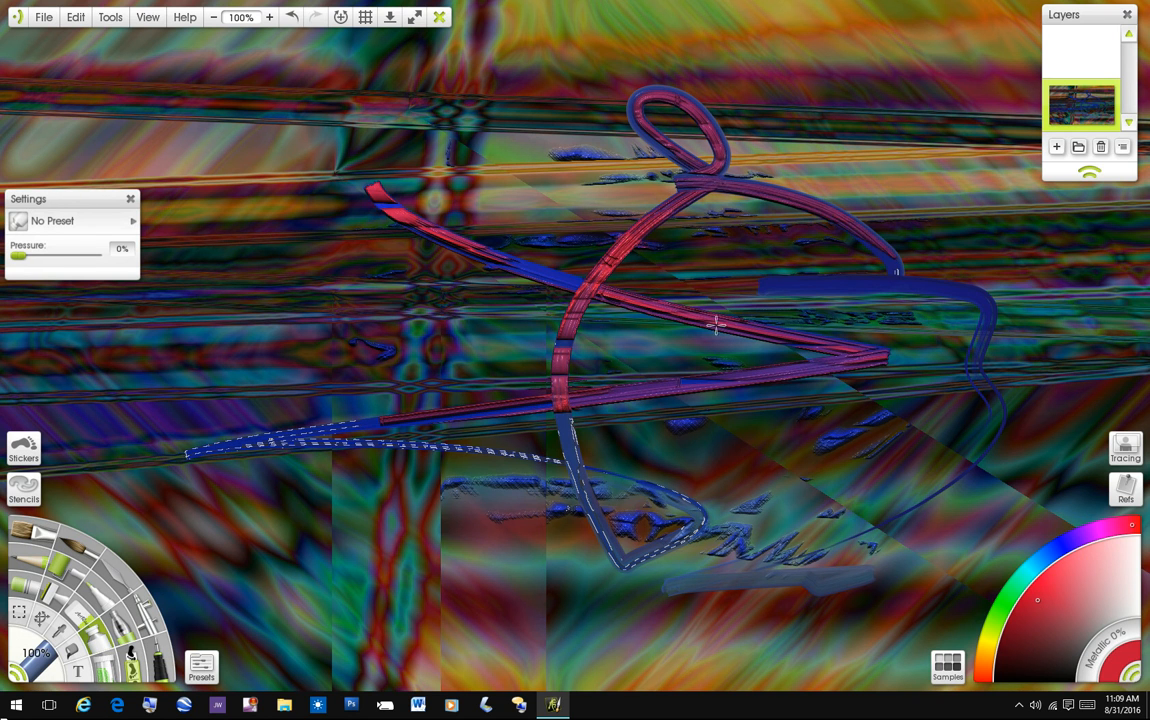
Retrace the loops with a red stroke, then switch to the Palette Knife
{"action": "left_click_drag", "start_coordinate": [715, 325], "coordinate": [440, 445]}
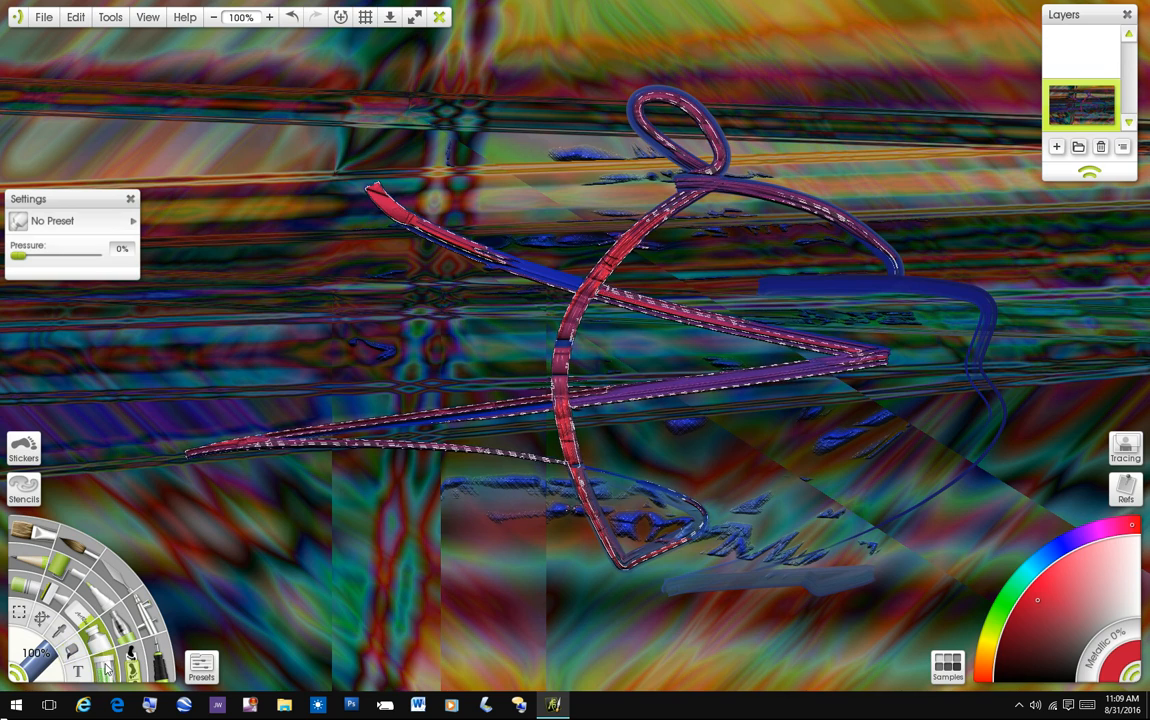
{"action": "left_click", "coordinate": [100, 245]}
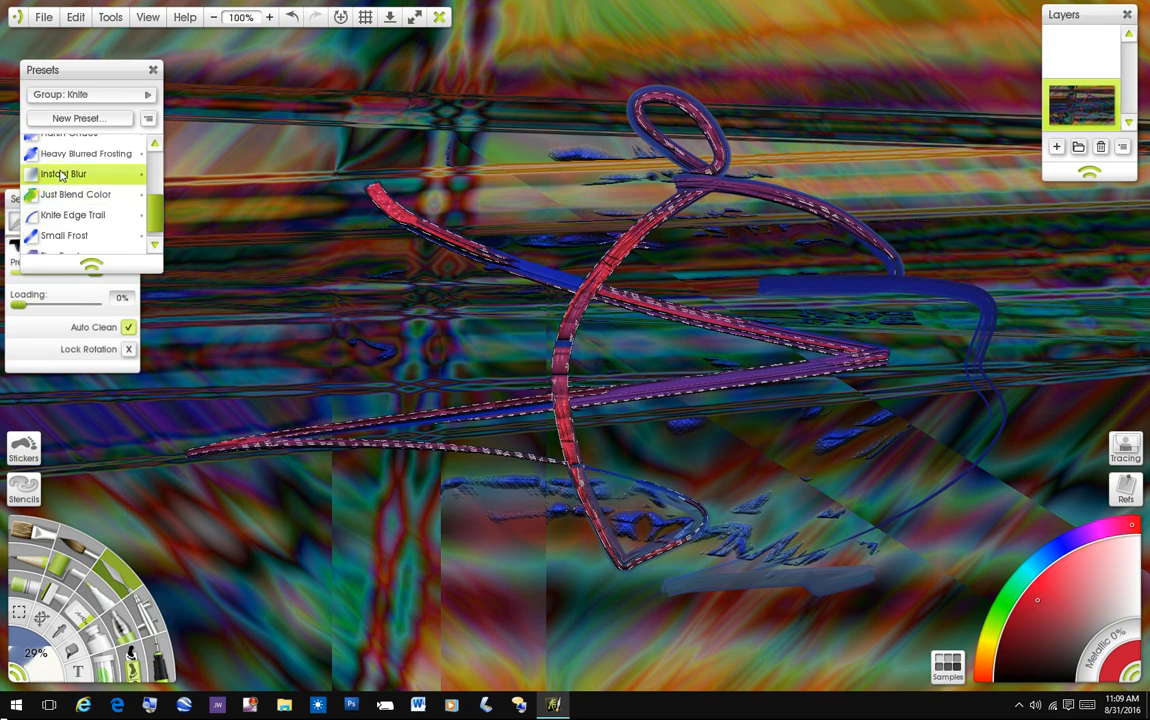
Sprinkle glitter along the lower red stroke, then pick the Instant Blur knife preset
{"action": "left_click", "coordinate": [64, 173]}
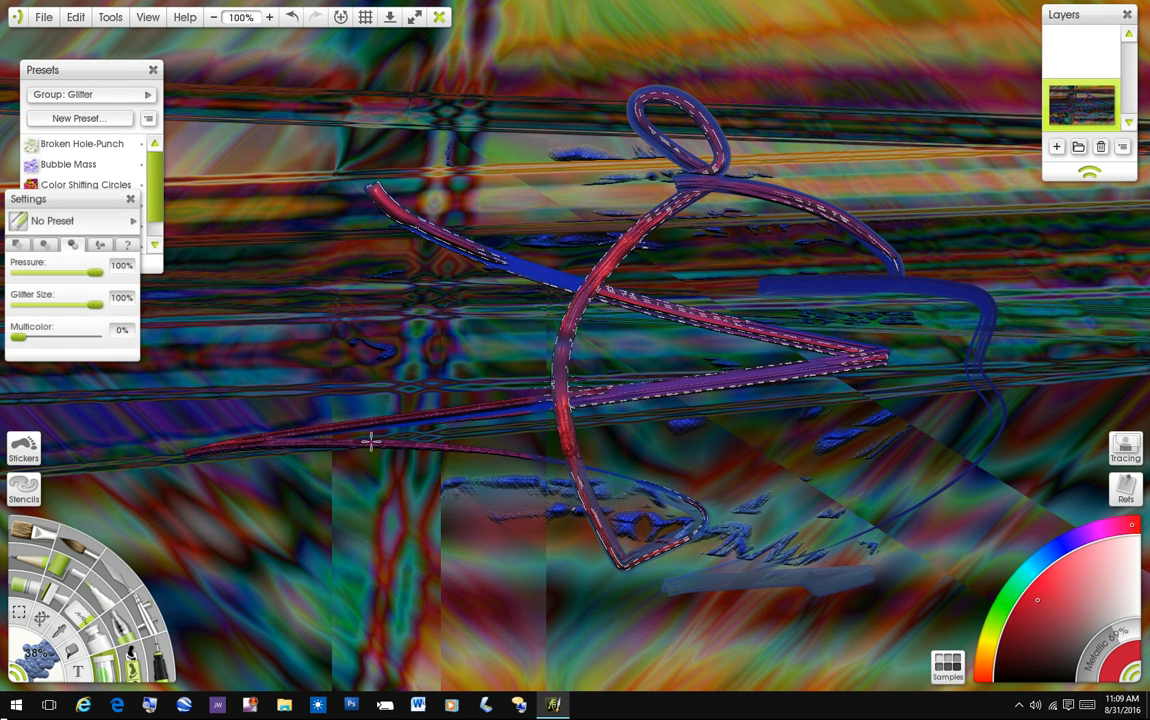
{"action": "left_click_drag", "start_coordinate": [370, 440], "coordinate": [600, 515]}
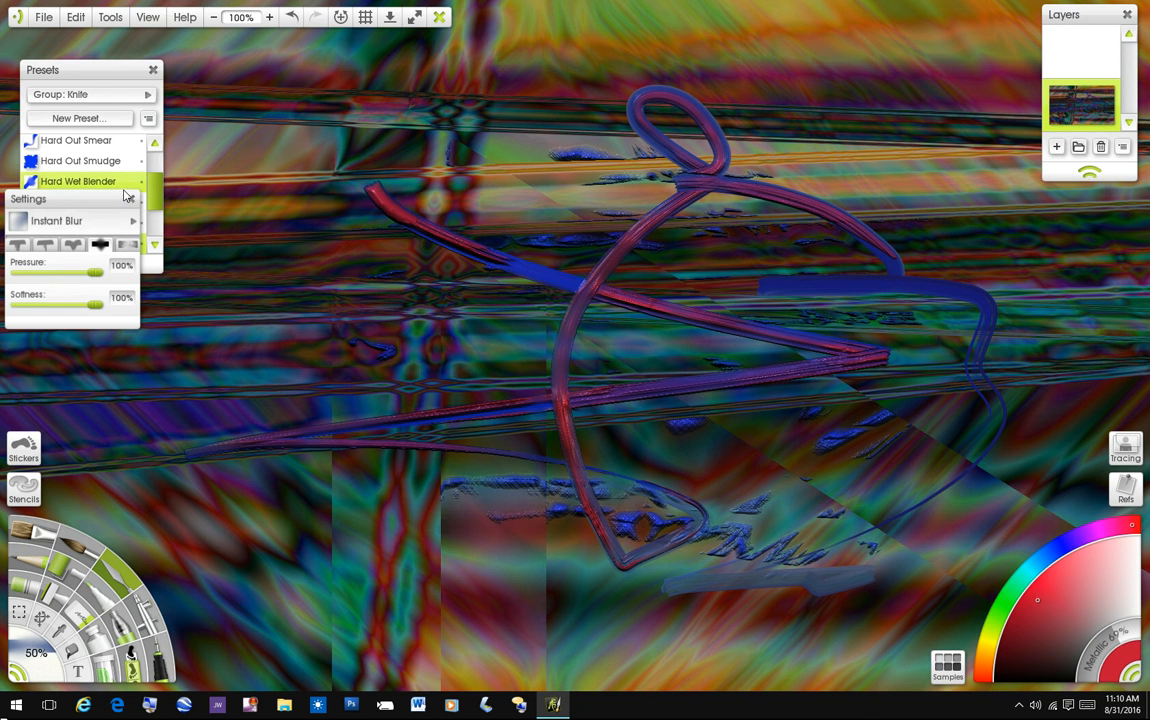
{"action": "left_click", "coordinate": [78, 181]}
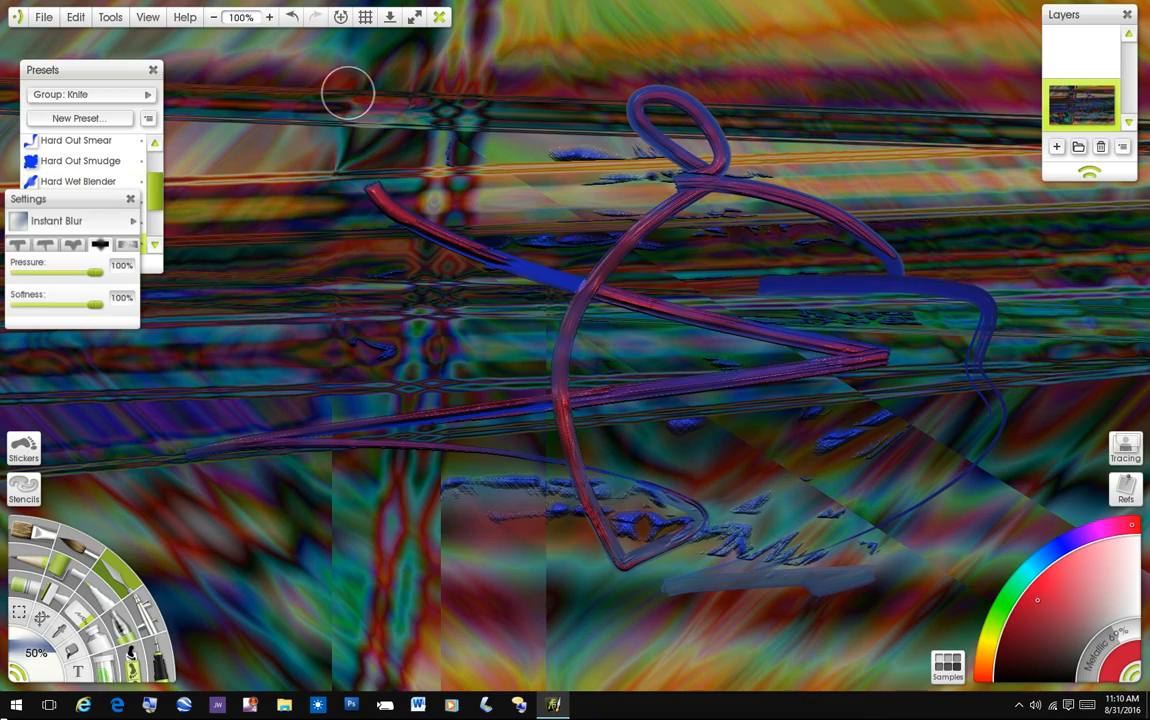